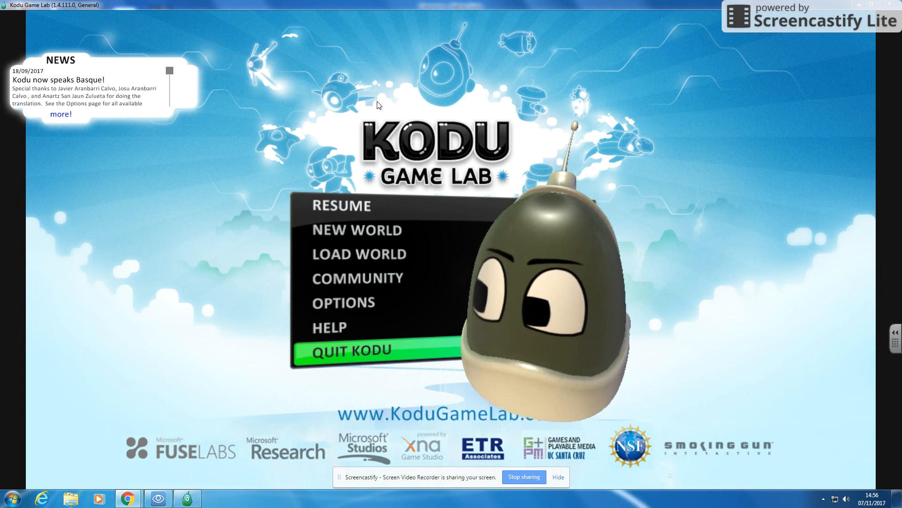
pyautogui.moveTo(384, 203)
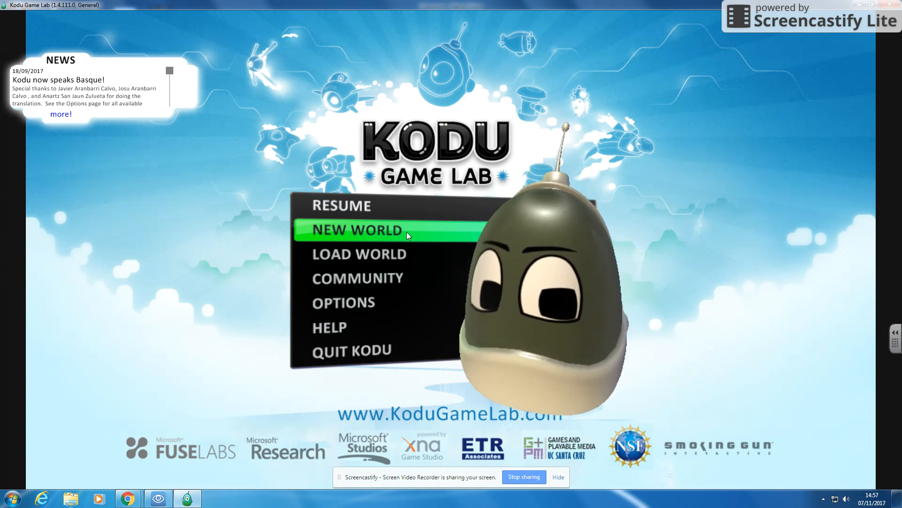
# - Start a new empty world and switch to the ground paint-and-add-material brush
pyautogui.click(355, 229)
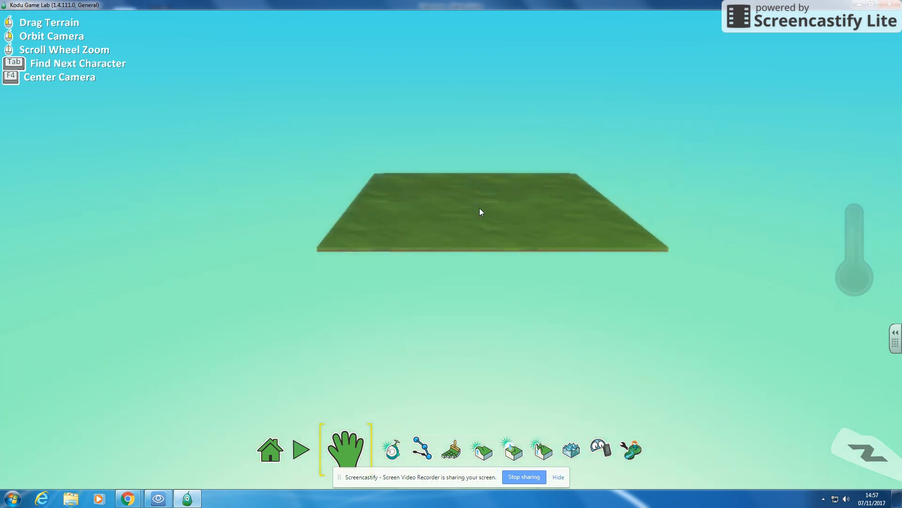
pyautogui.scroll(-3)
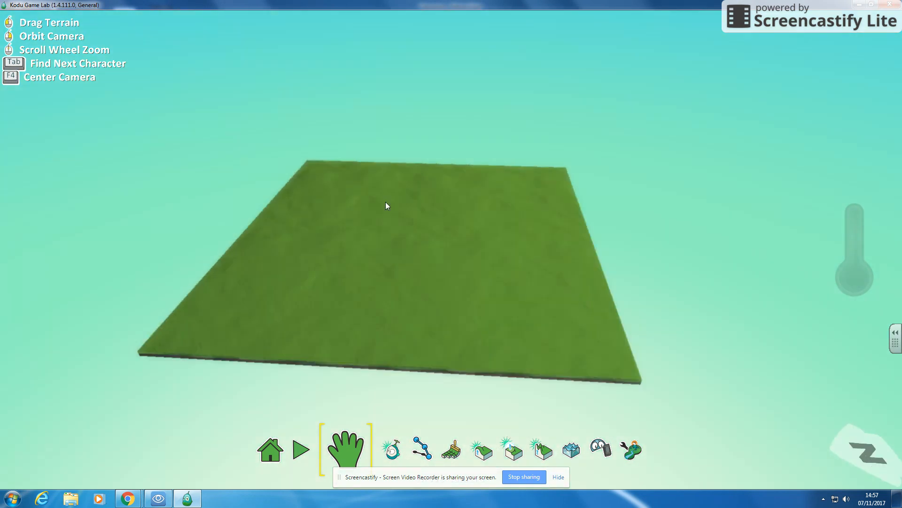
pyautogui.click(376, 449)
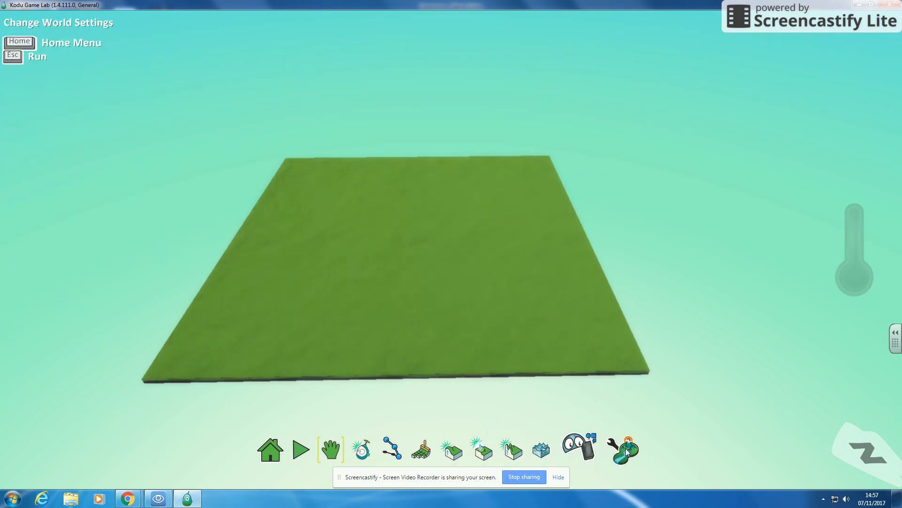
pyautogui.click(331, 449)
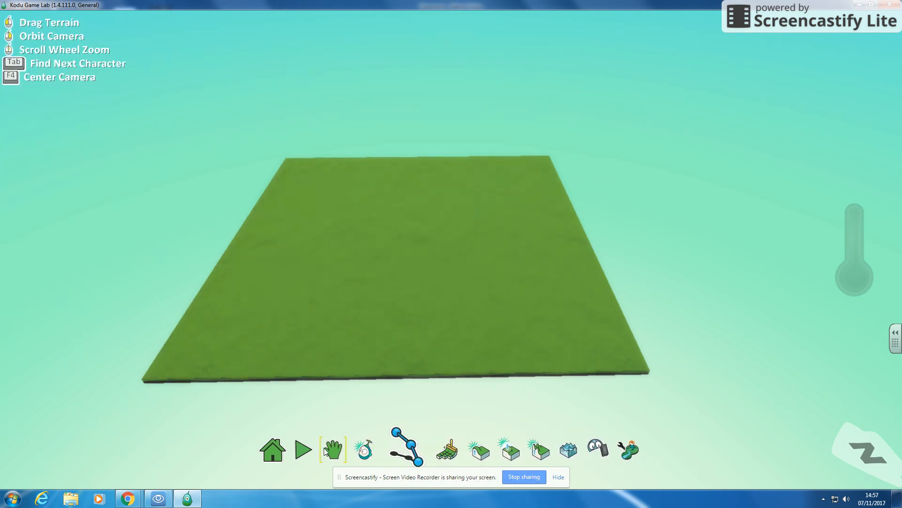
pyautogui.click(332, 449)
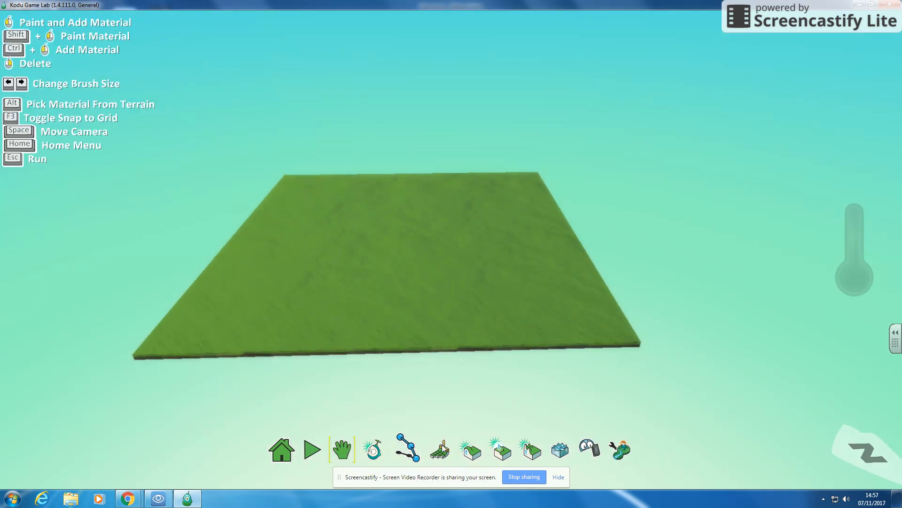
# - Paint the ground with green, orange leaf-patterned and icy white materials from the picker
pyautogui.click(376, 449)
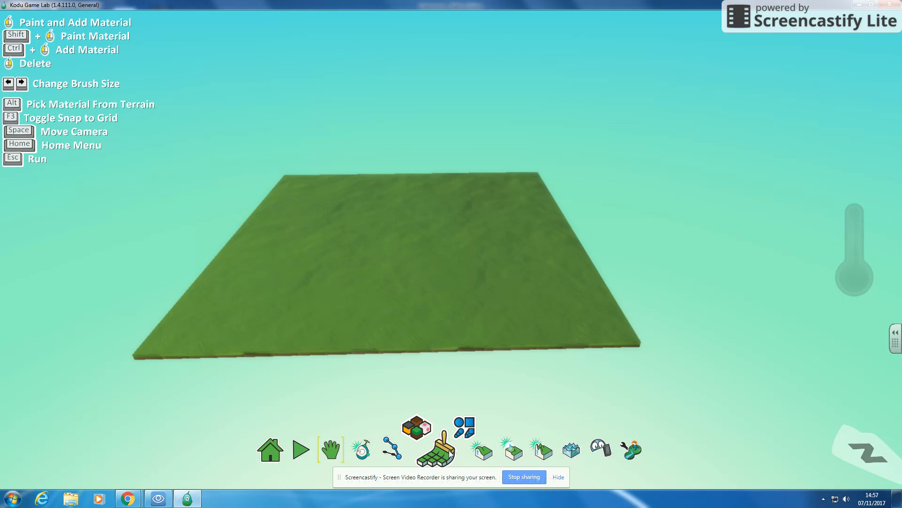
pyautogui.click(436, 450)
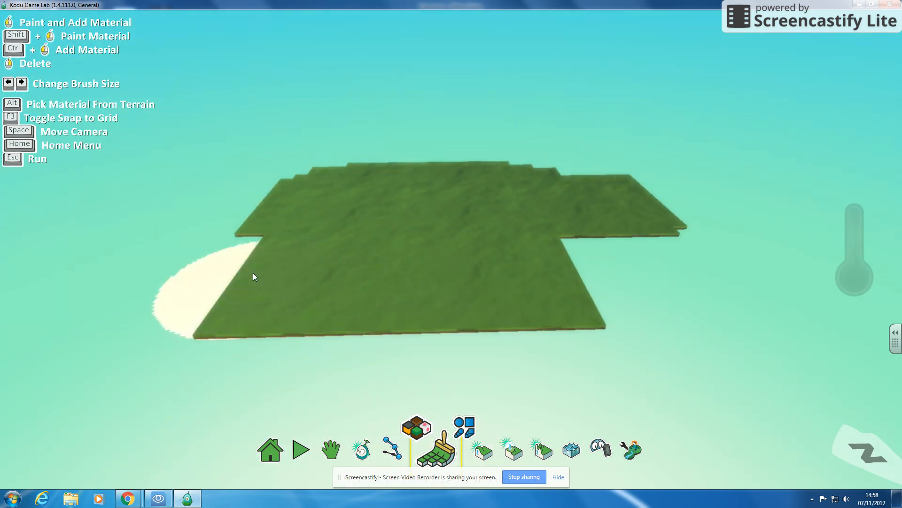
pyautogui.click(262, 285)
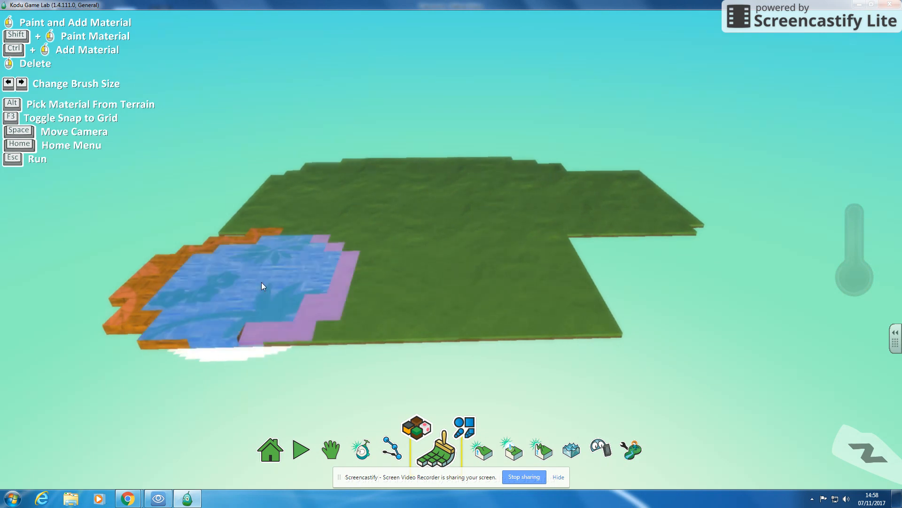
pyautogui.click(265, 285)
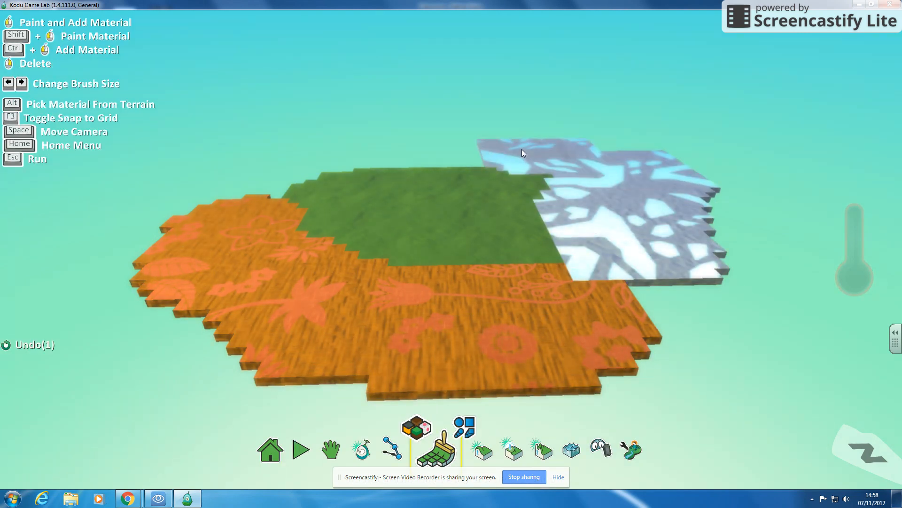
pyautogui.click(467, 450)
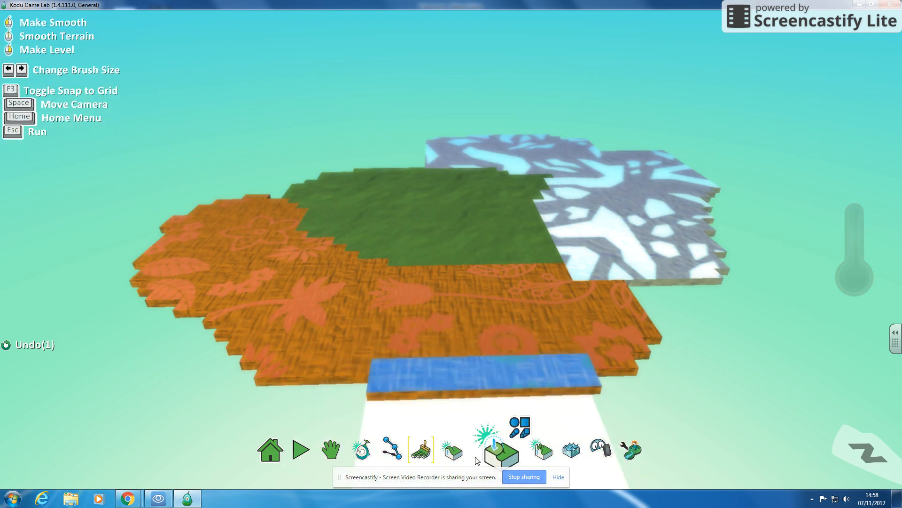
# - Raise the orange and green ground near the centre into a tall stepped mountain
pyautogui.click(469, 448)
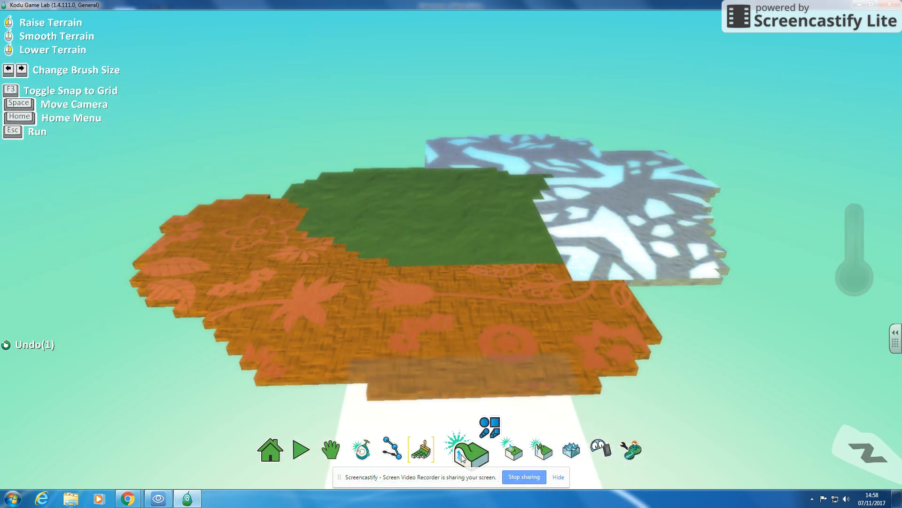
pyautogui.click(469, 447)
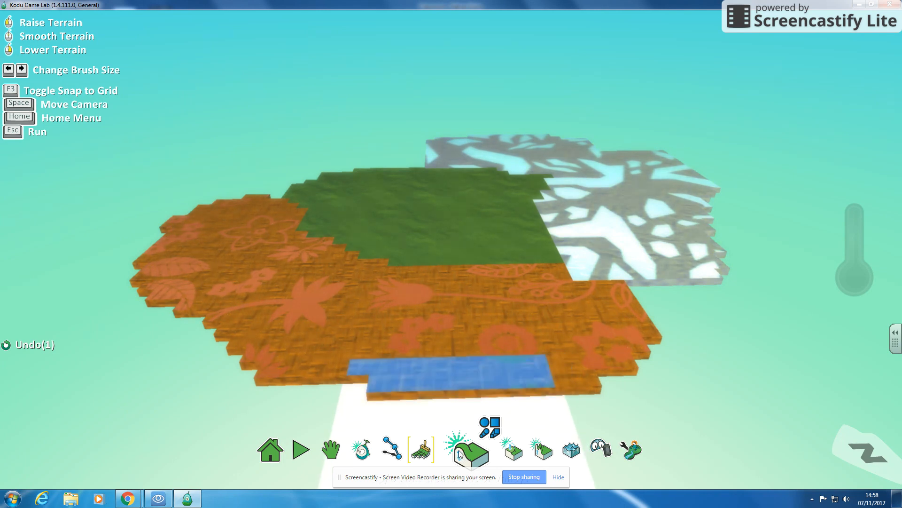
pyautogui.click(403, 268)
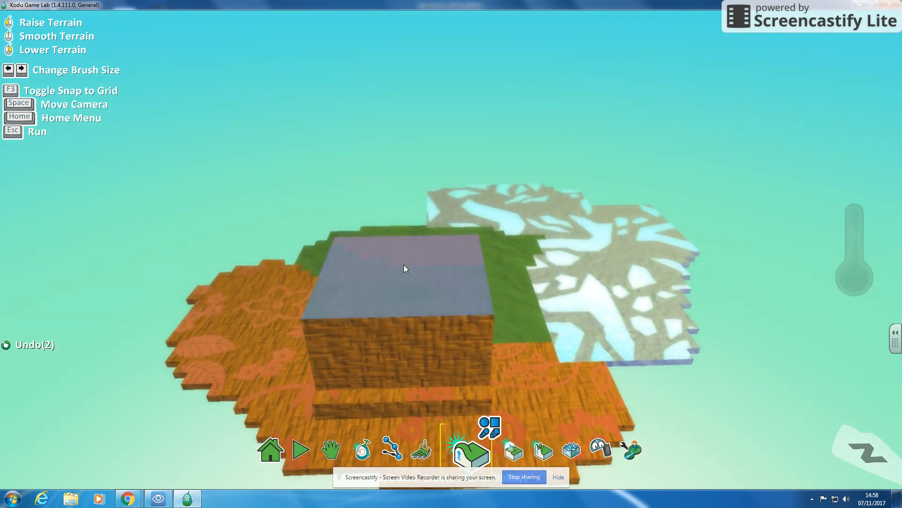
pyautogui.click(397, 271)
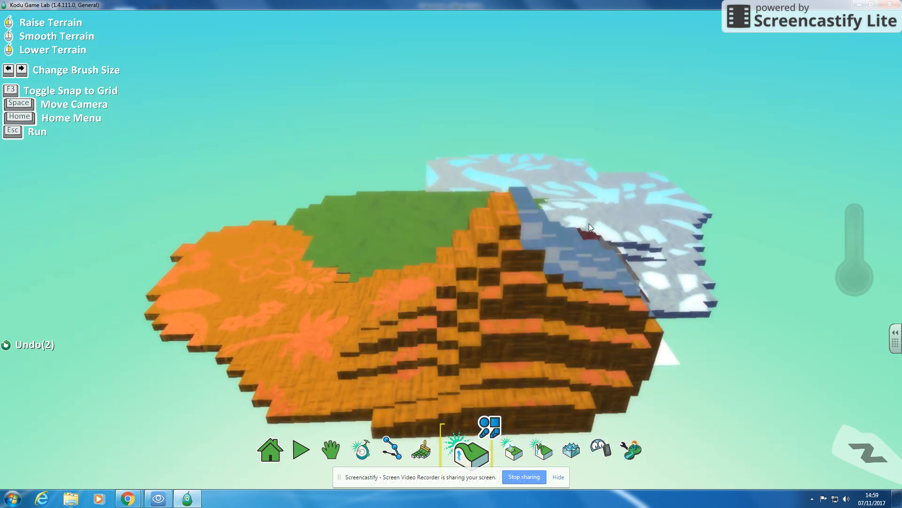
pyautogui.click(330, 449)
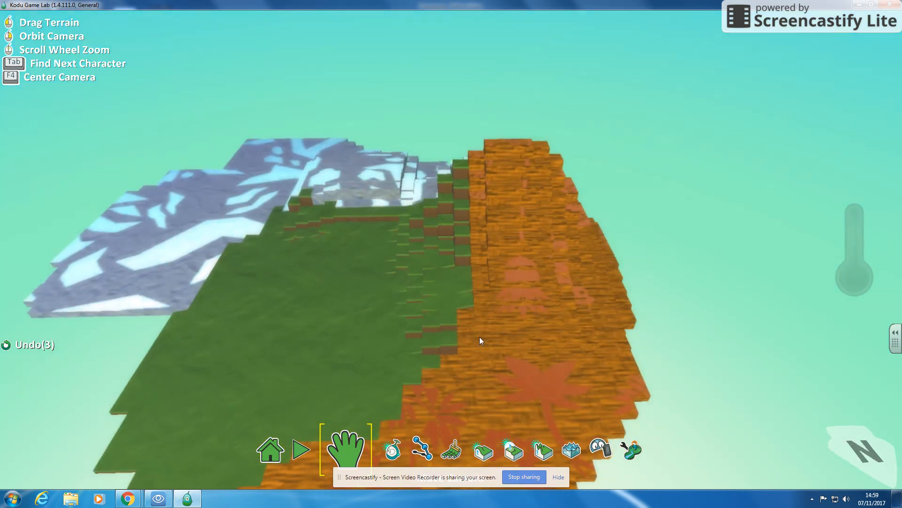
pyautogui.click(471, 450)
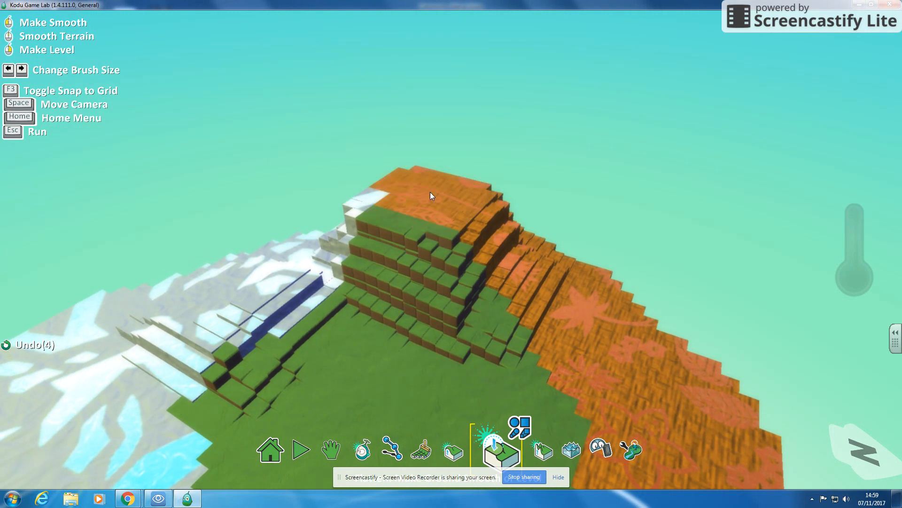
# - Switch to the spiky/hilly roughen tool after smoothing the mountain
pyautogui.click(429, 196)
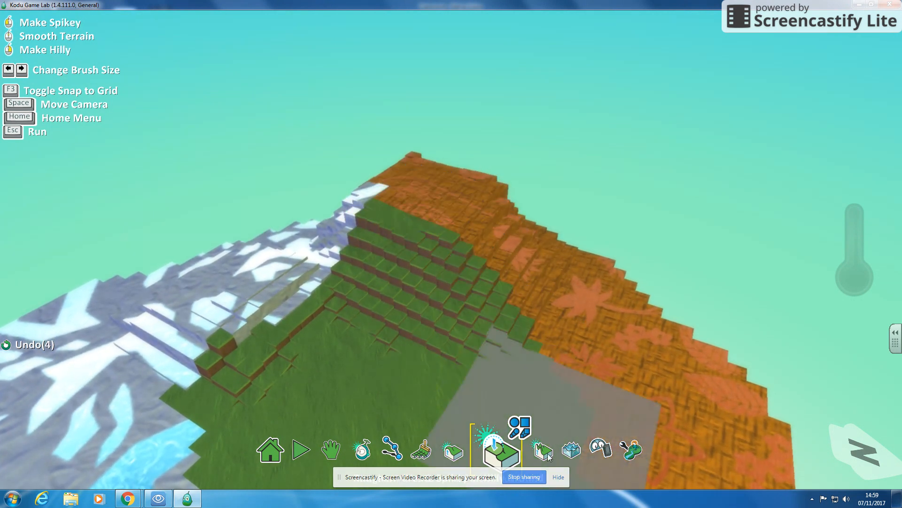
# - Roughen the icy area into tall spikes and the green ground into bumpy blocks
pyautogui.click(539, 450)
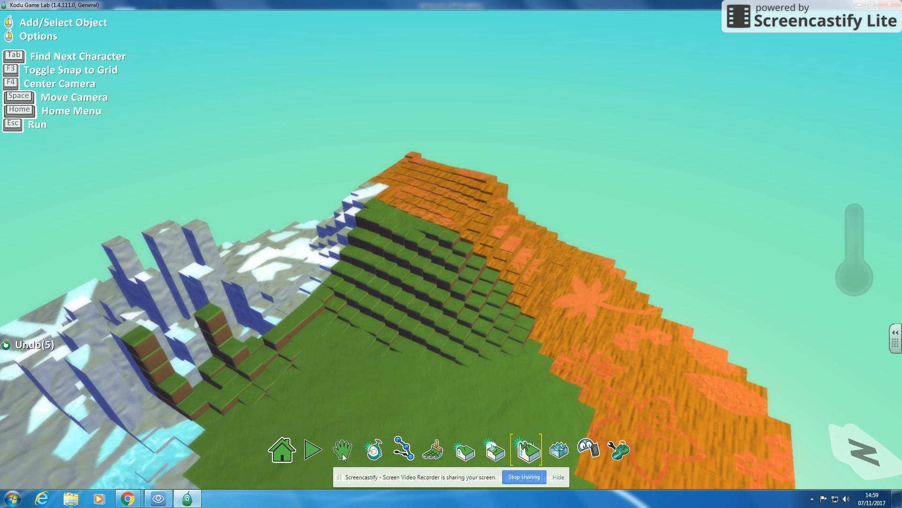
pyautogui.click(345, 450)
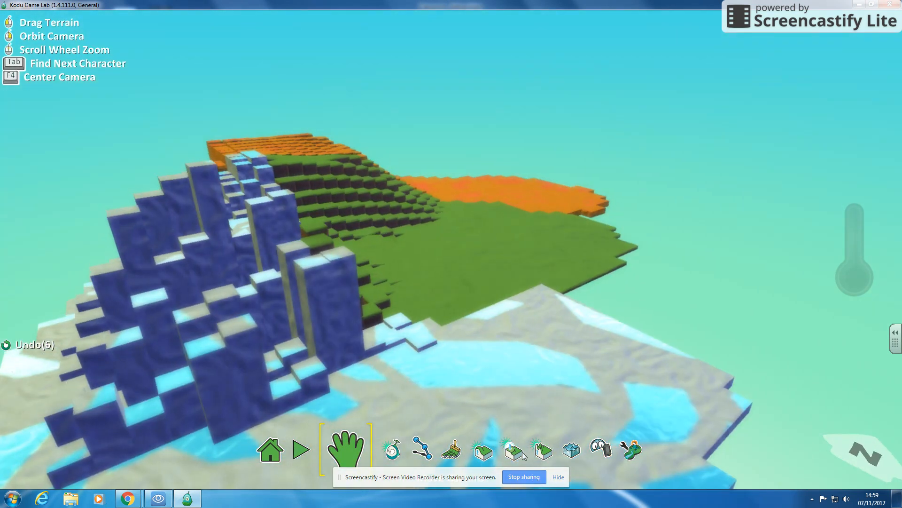
pyautogui.click(531, 450)
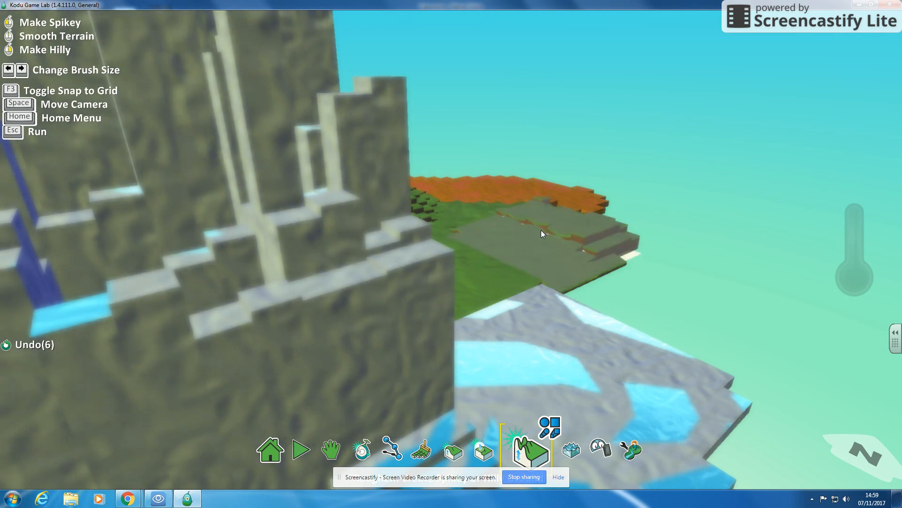
pyautogui.click(541, 233)
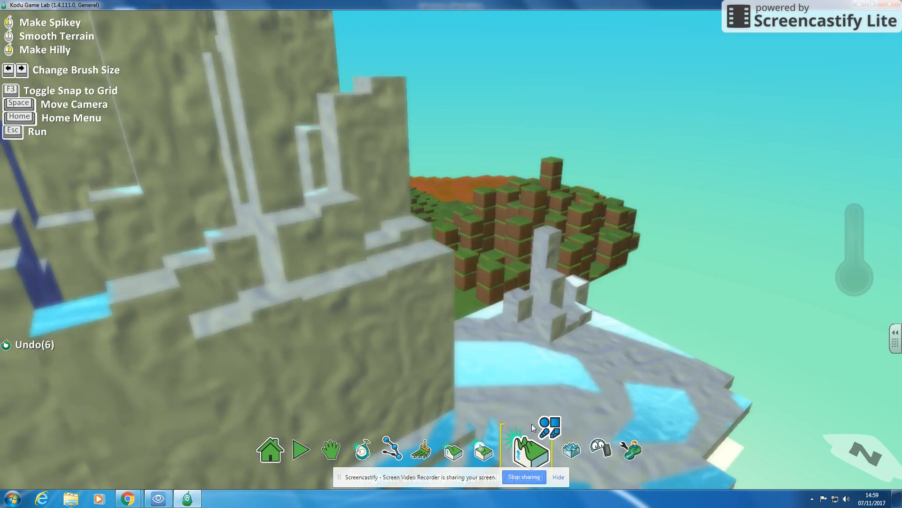
pyautogui.click(377, 450)
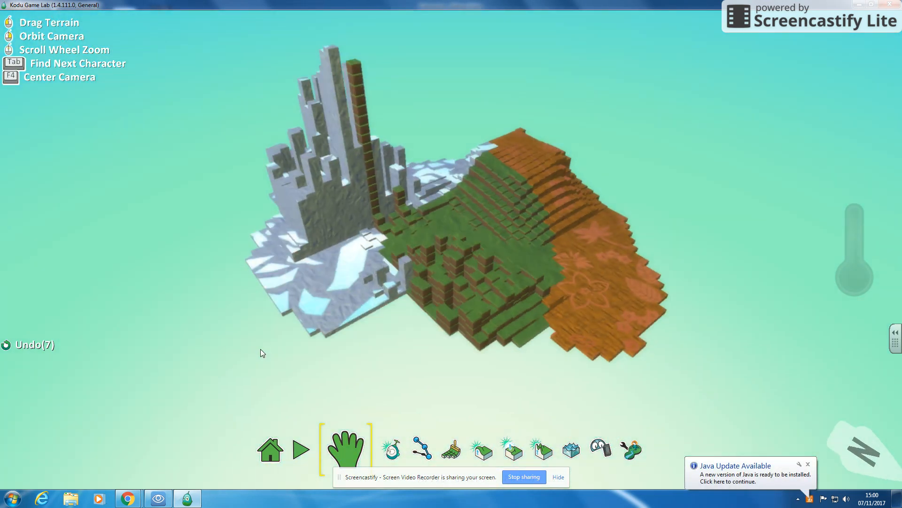
# - Raise the water level over the low ground and colour it orange lava
pyautogui.click(555, 449)
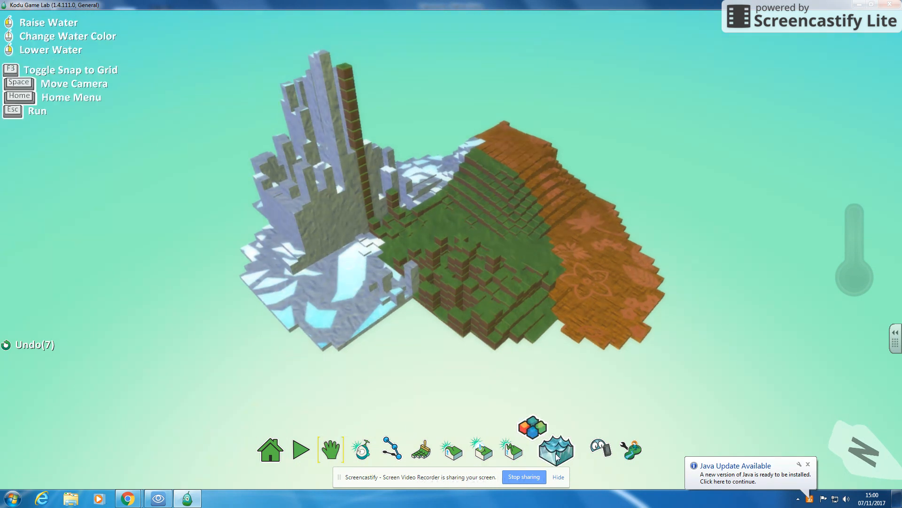
pyautogui.click(553, 449)
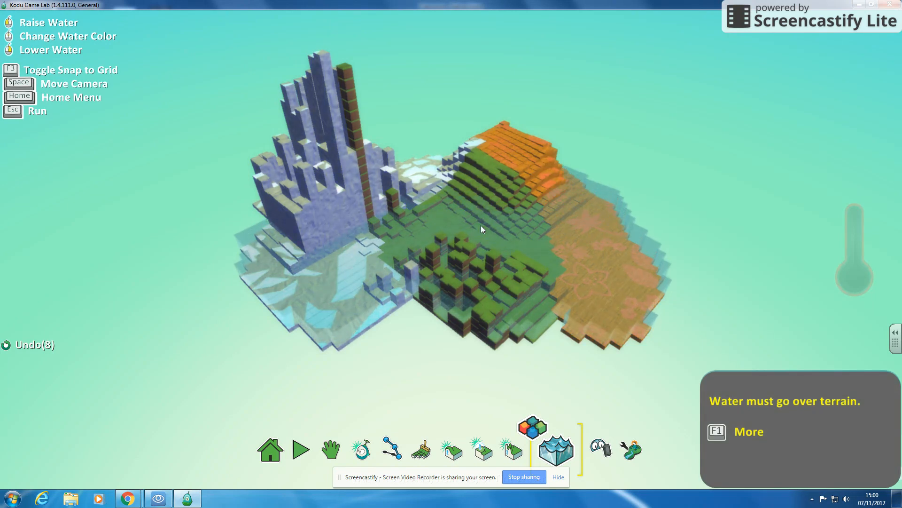
pyautogui.click(331, 449)
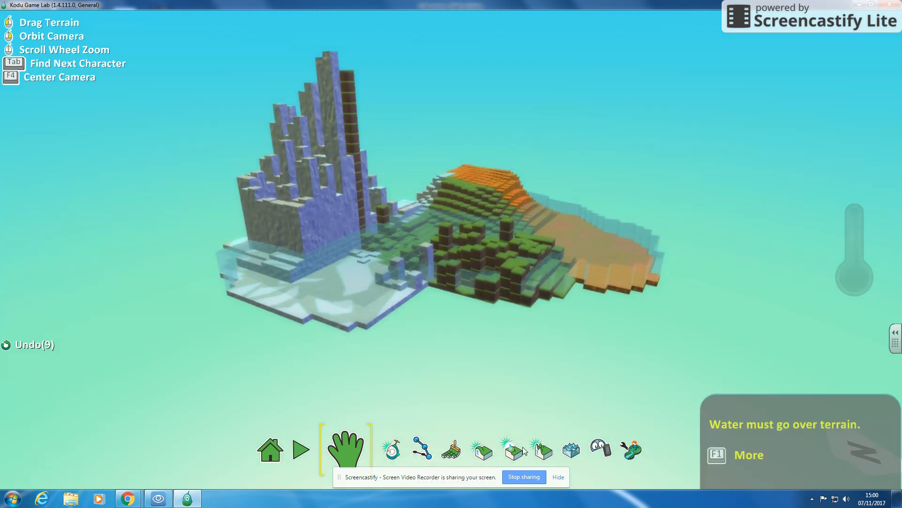
pyautogui.click(542, 451)
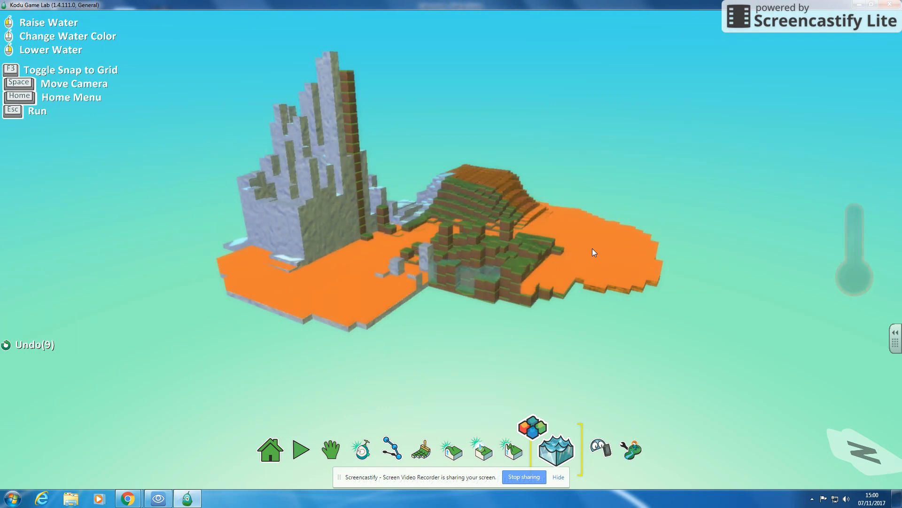
pyautogui.click(531, 426)
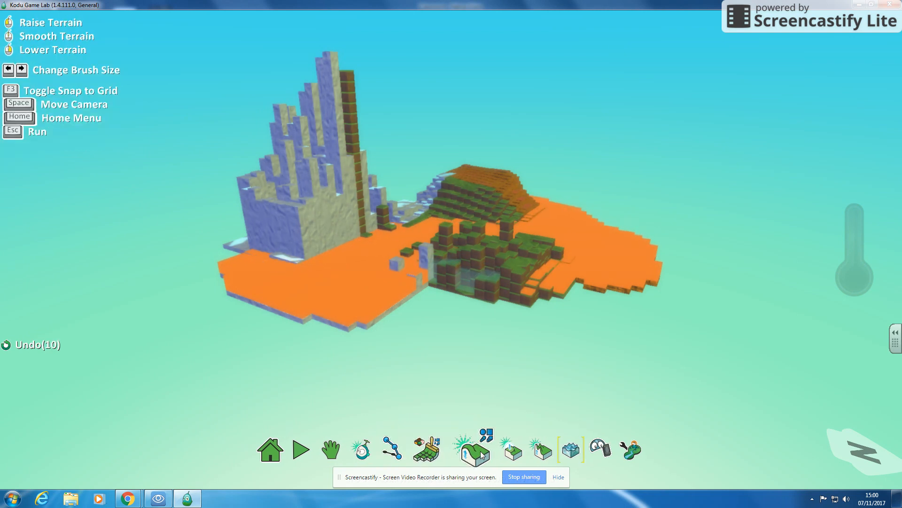
pyautogui.click(555, 449)
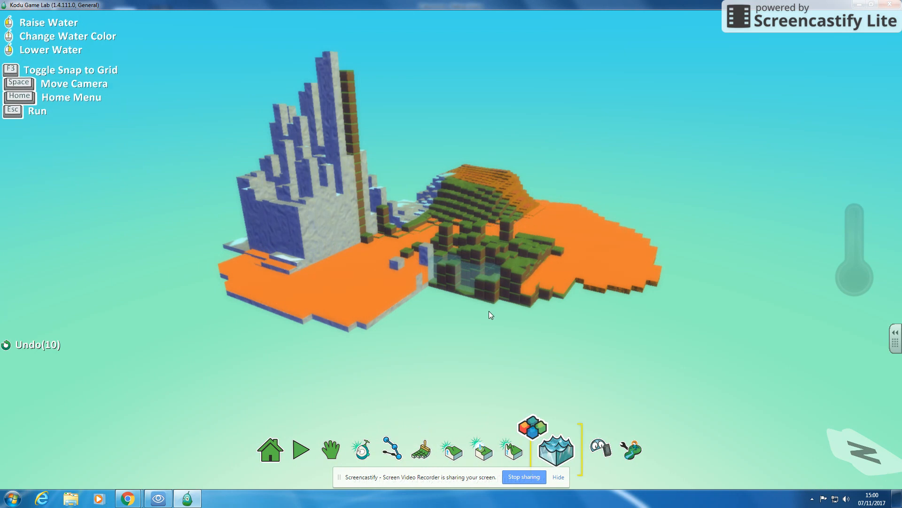
pyautogui.click(347, 448)
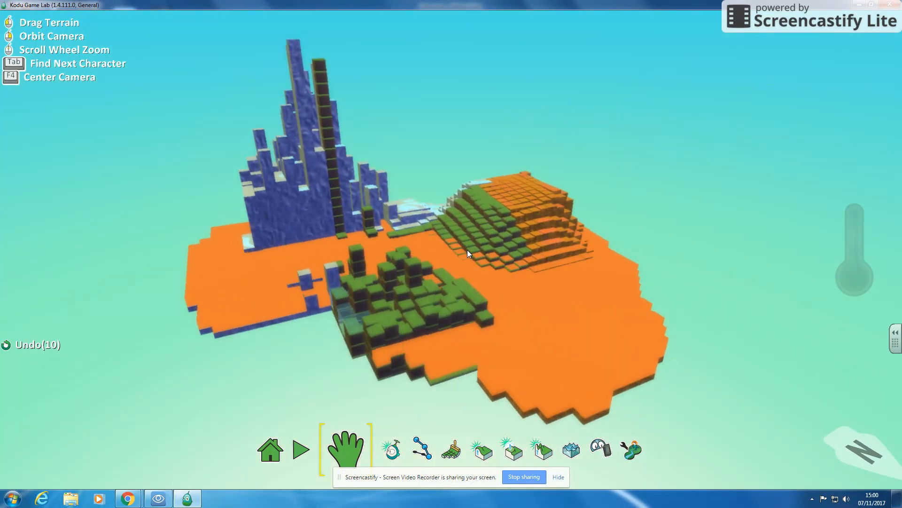
pyautogui.click(469, 449)
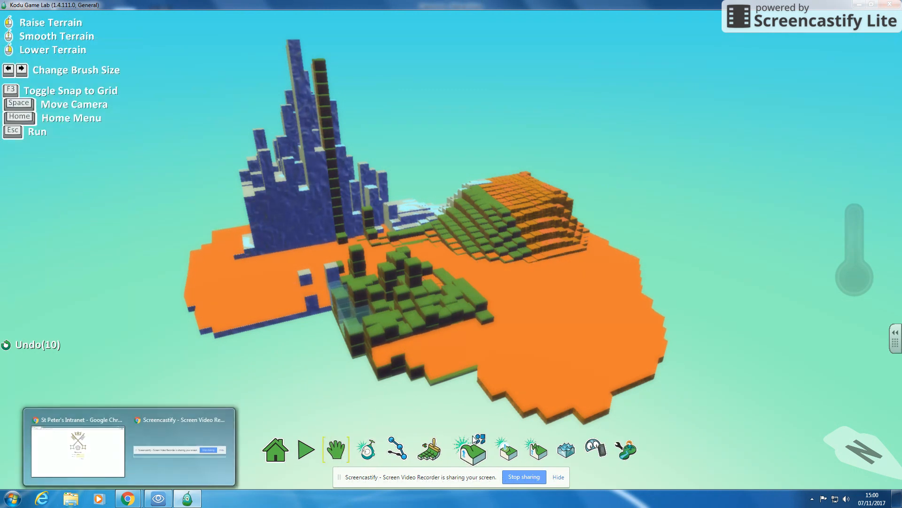